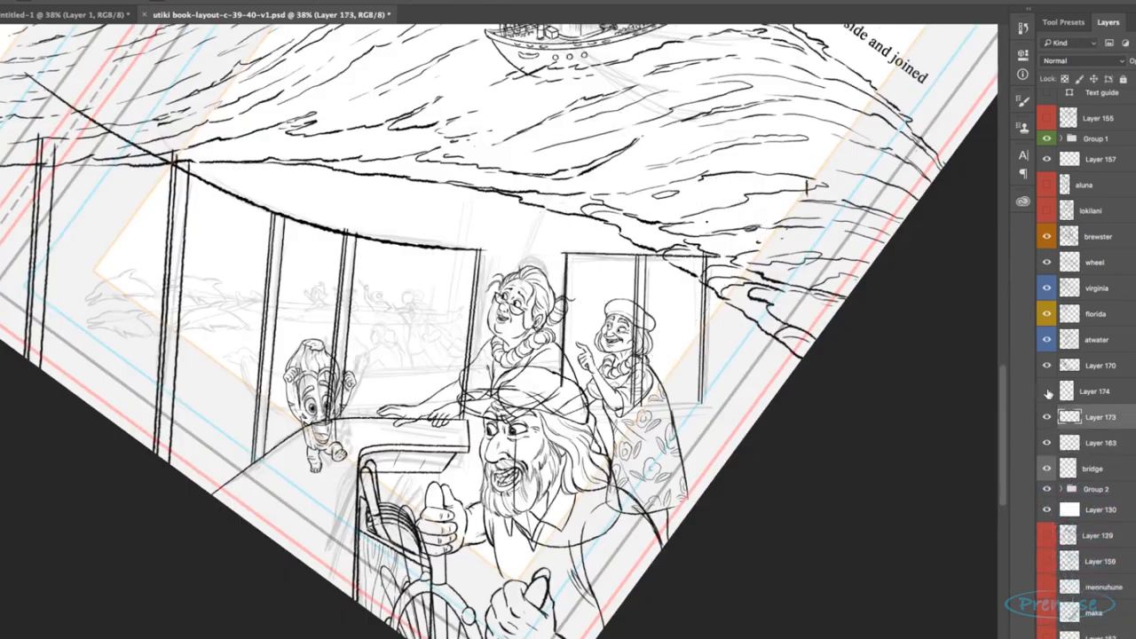
# Step: Paint grayscale shading on the spread and add a 'light 2' highlight layer for blending
pyautogui.click(1046, 392)
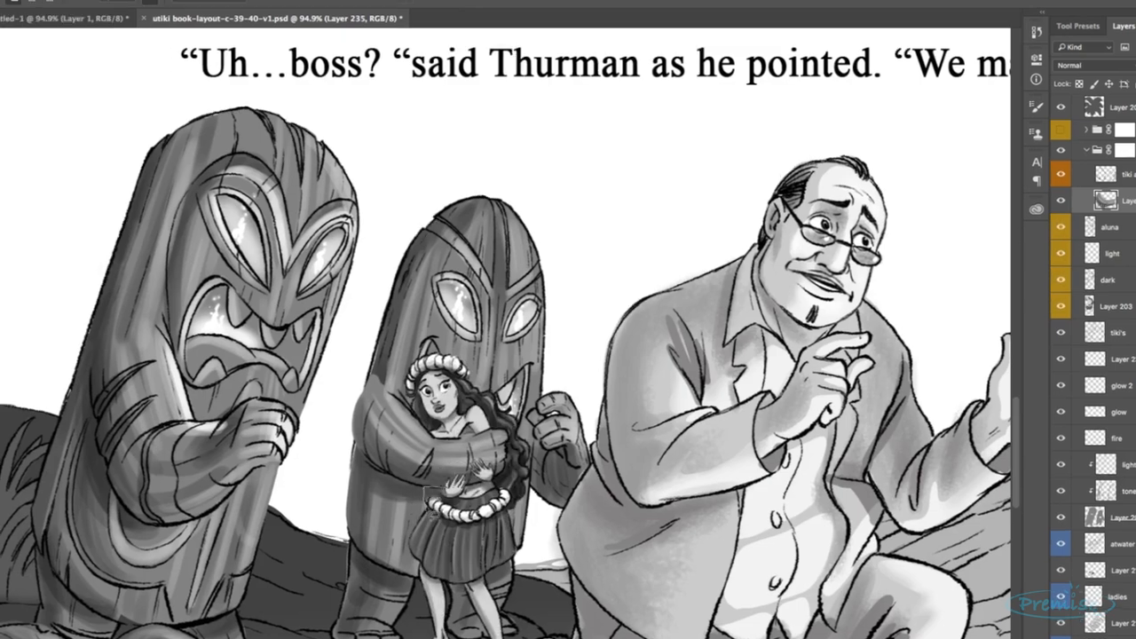
pyautogui.click(1072, 71)
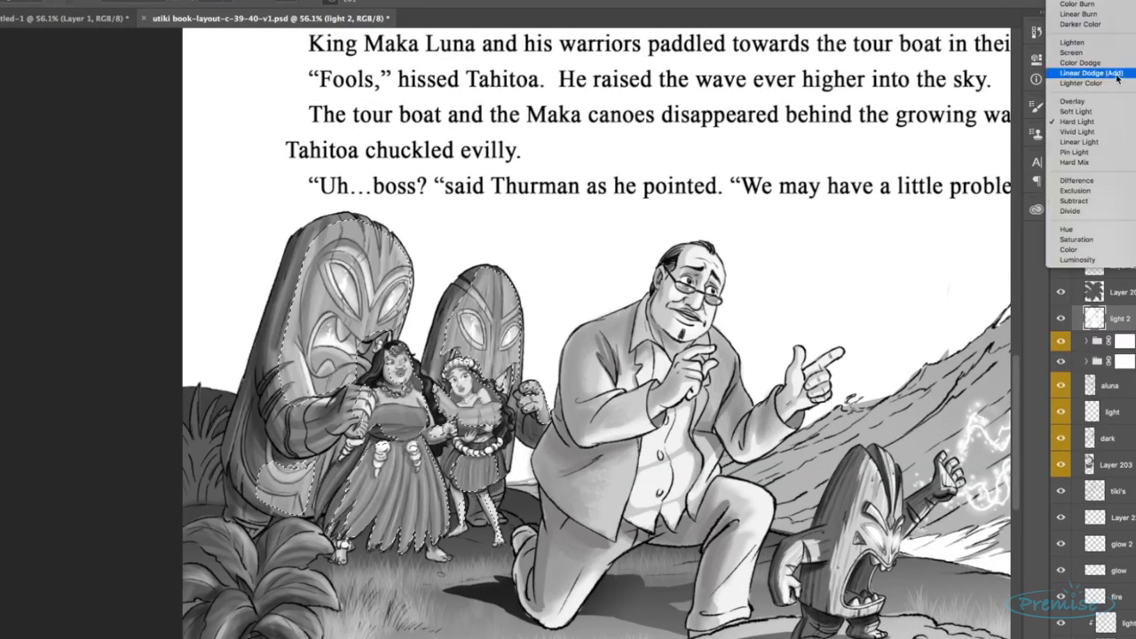